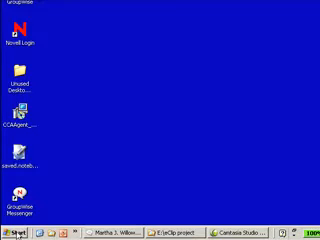
Launch Sound Recorder from Start > All Programs > Accessories > Entertainment.
left_click(18, 232)
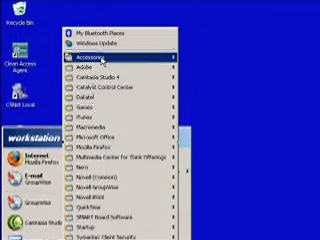
left_click(100, 64)
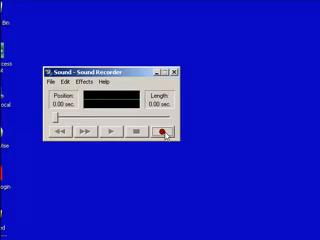
Record a roughly 4.5-second microphone test clip, stop it, and play it back.
left_click(156, 132)
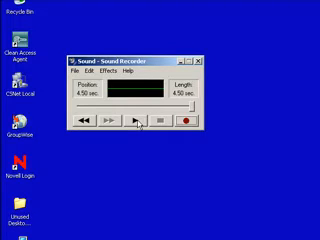
left_click(140, 122)
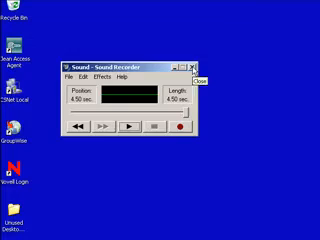
left_click(200, 52)
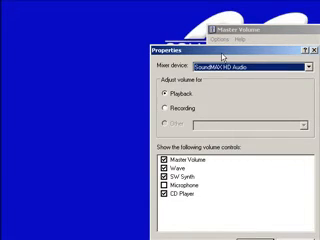
Select the Recording option in Volume Control Properties to show recording volume sliders.
left_click(160, 106)
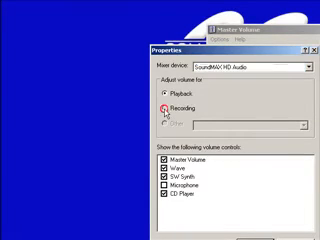
left_click(158, 108)
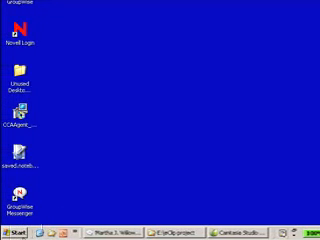
Bring up Control Panel from the Start menu.
left_click(18, 232)
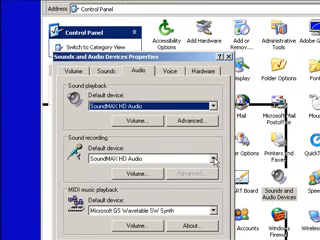
Expand the Sound recording Default device dropdown on the Audio tab.
left_click(208, 158)
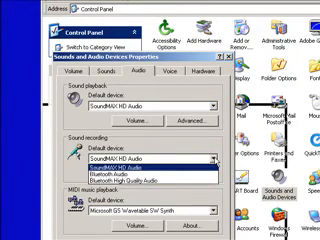